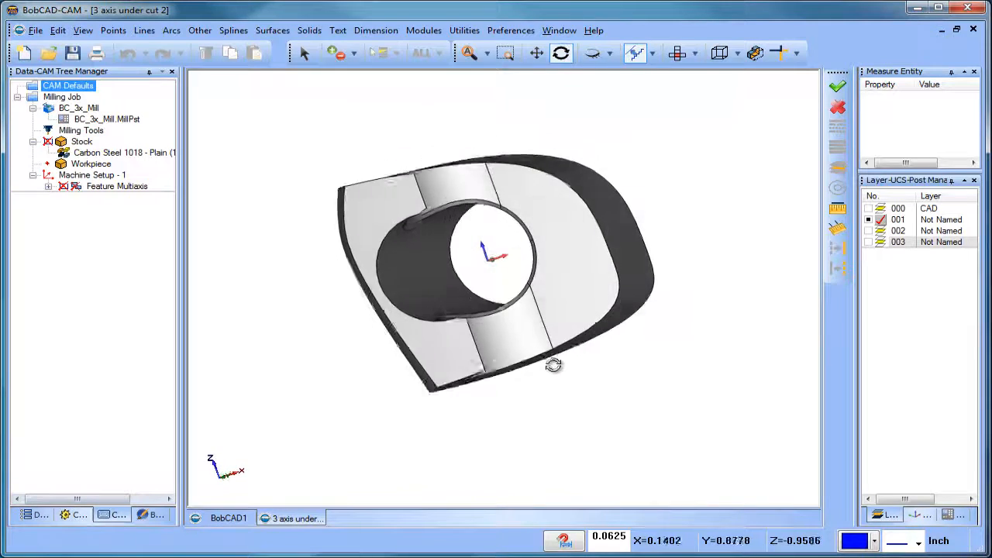
- Orbit the undercut part to inspect its edge, then show the machine setup's feature options
drag(554, 364, 470, 396)
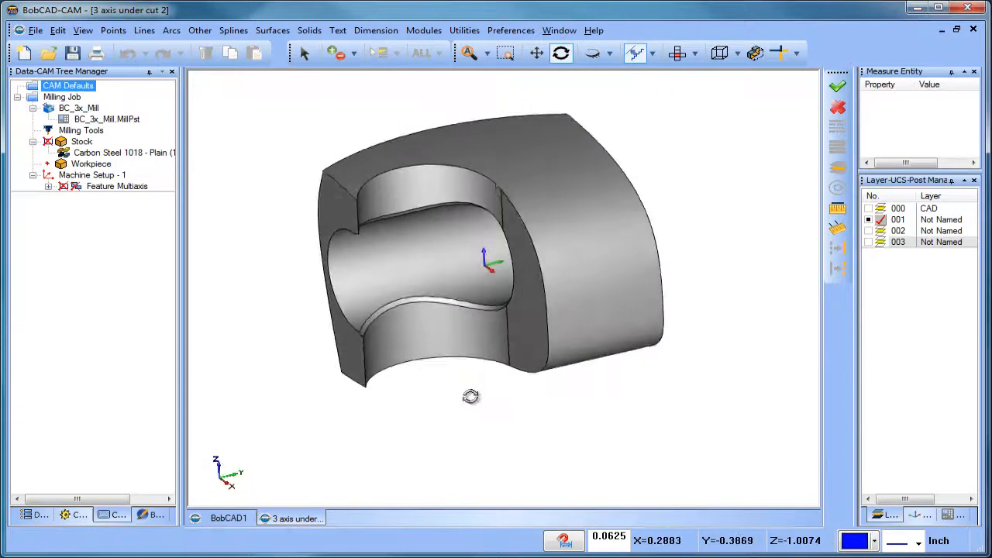
drag(470, 397, 517, 388)
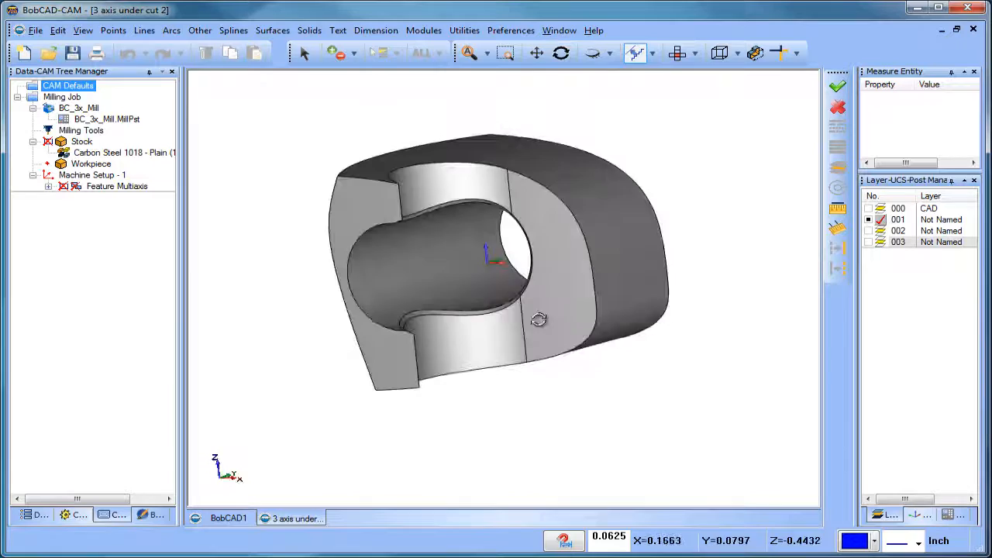
drag(539, 320, 496, 316)
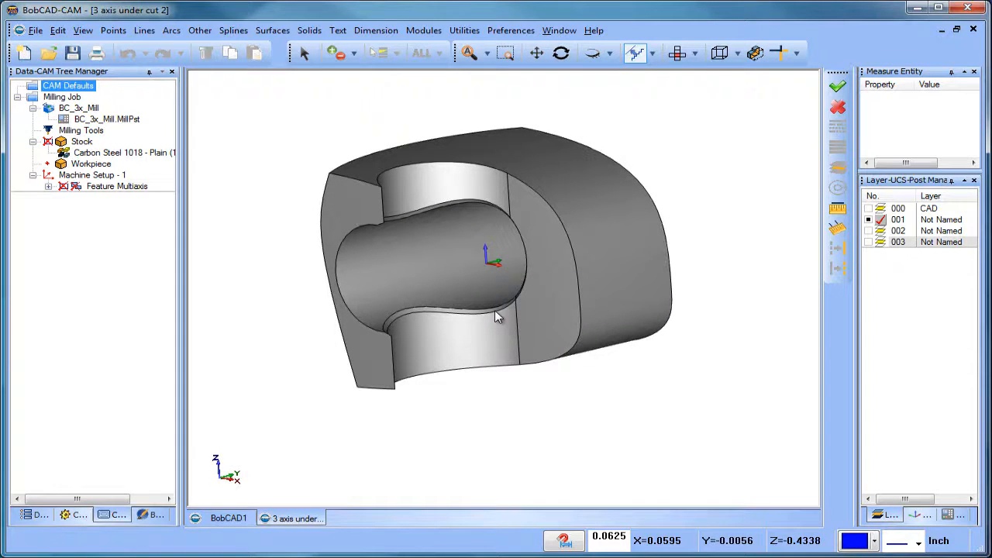
click(116, 186)
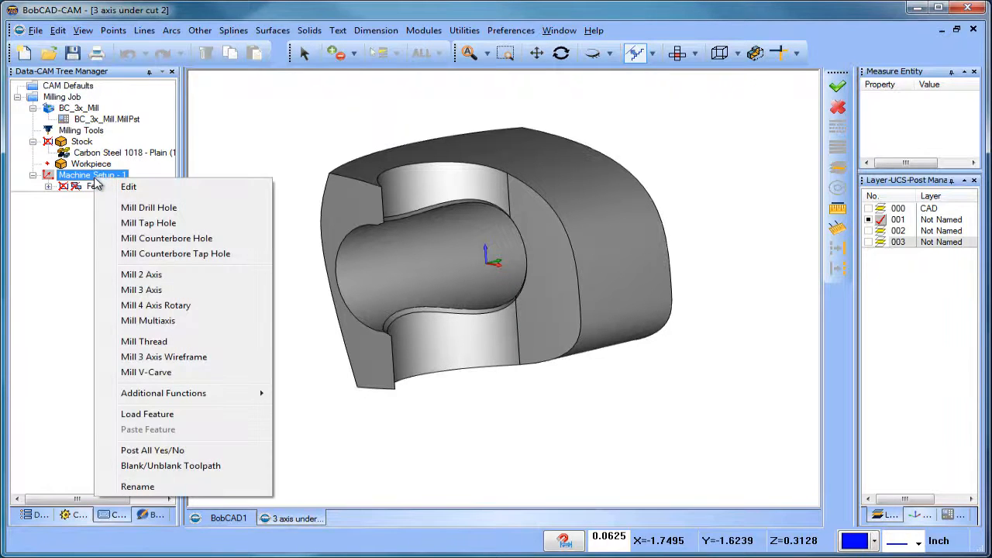
- Add a Mill Multiaxis morph-between-2-surfaces feature using the .500D LOLLIPOP cutter from the Tool Crib
click(148, 321)
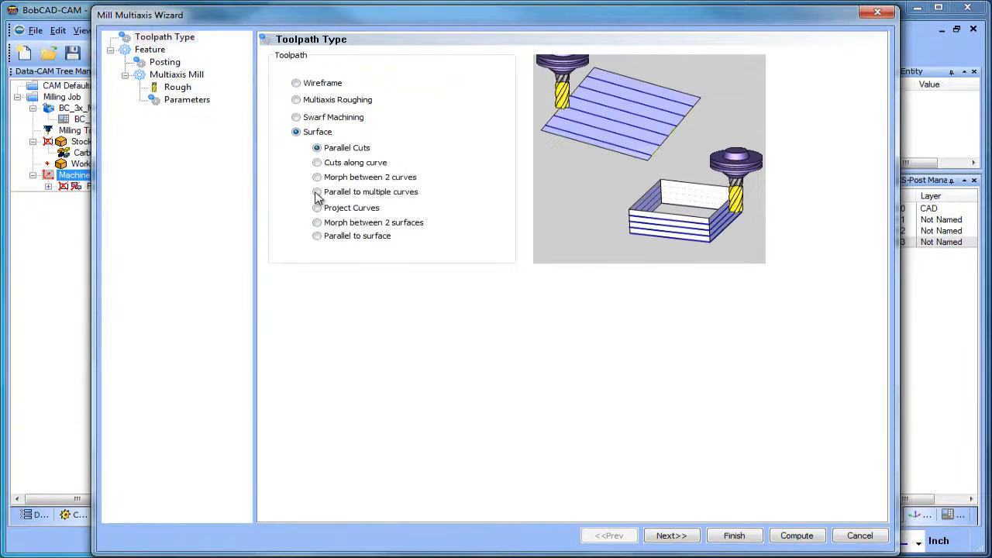
click(316, 222)
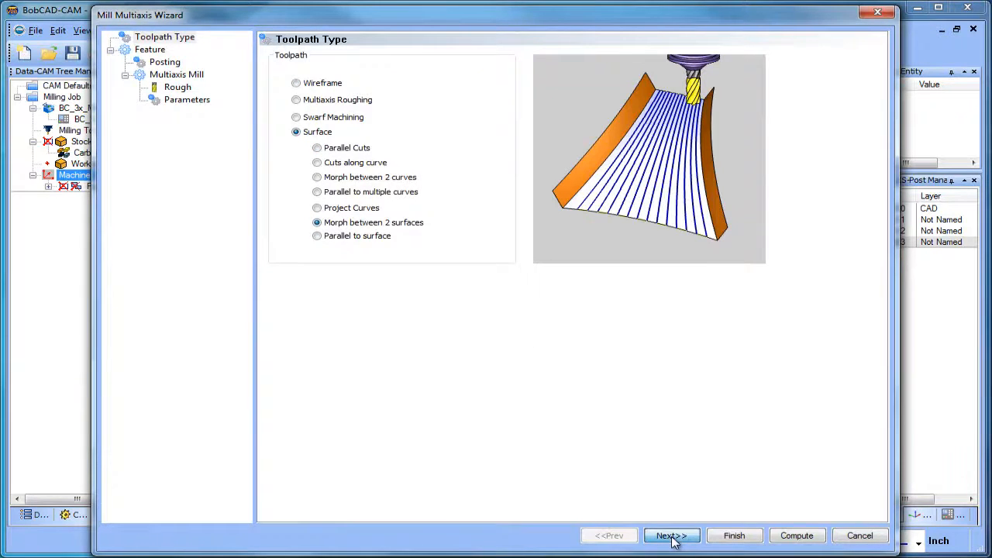
click(671, 535)
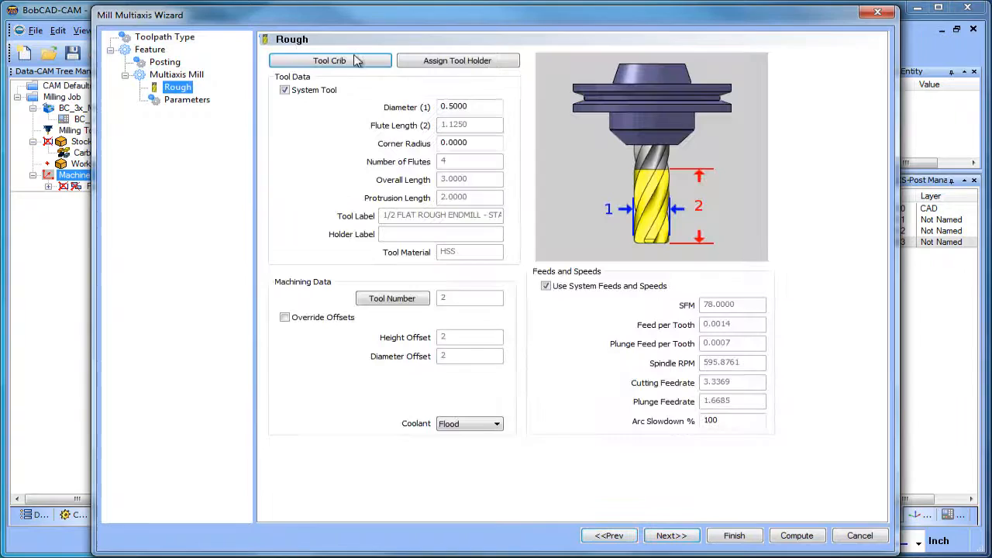
click(329, 61)
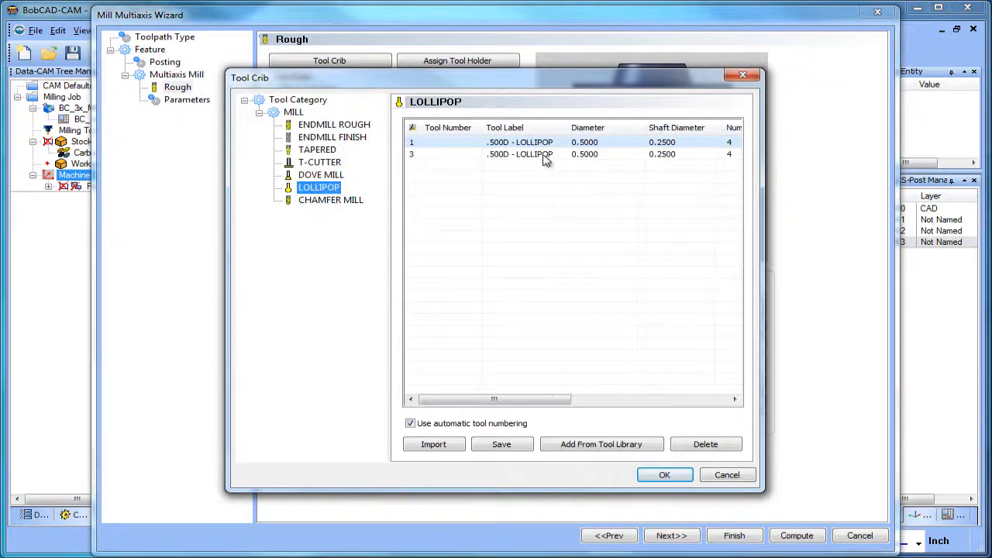
click(664, 475)
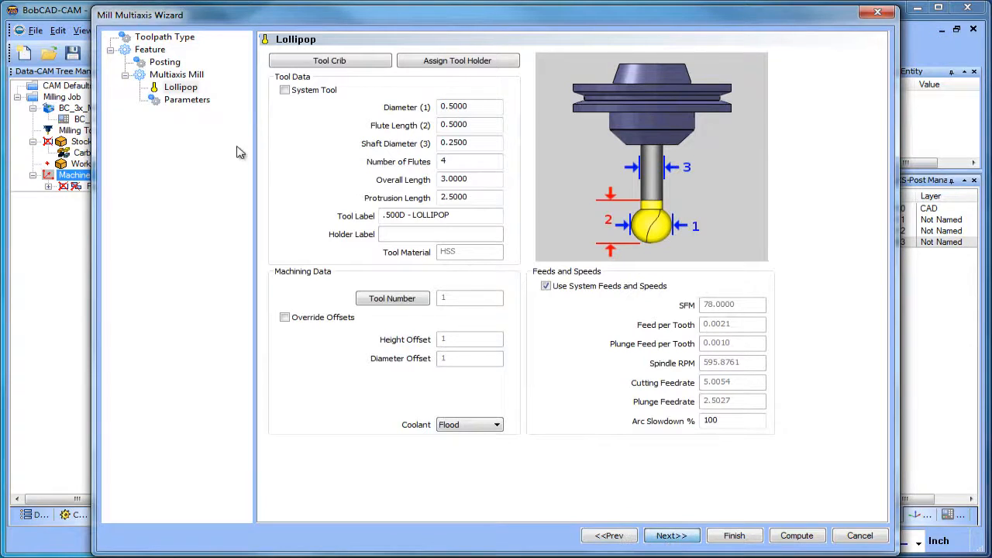
click(187, 99)
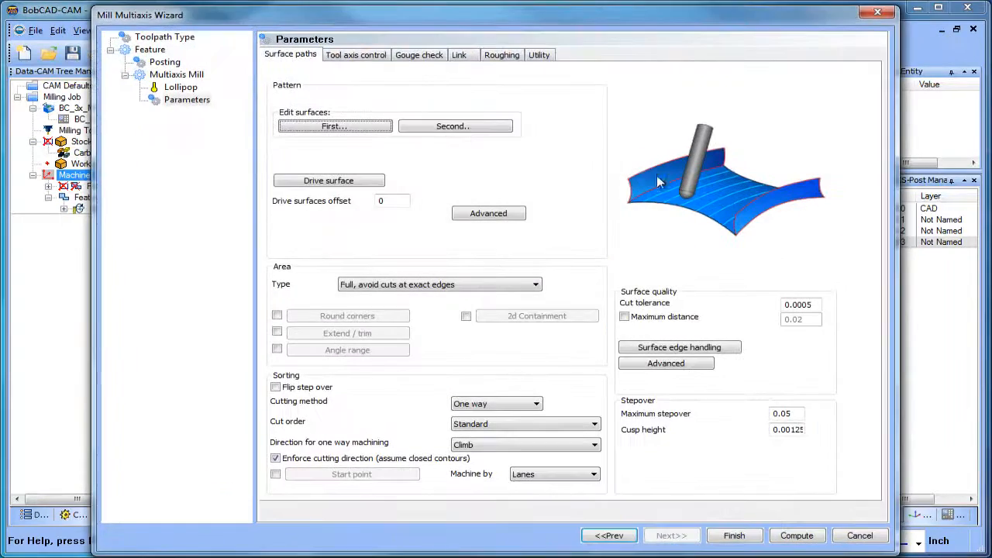
- Set the surface path area type to Determined by number of cuts, with one cut
click(859, 536)
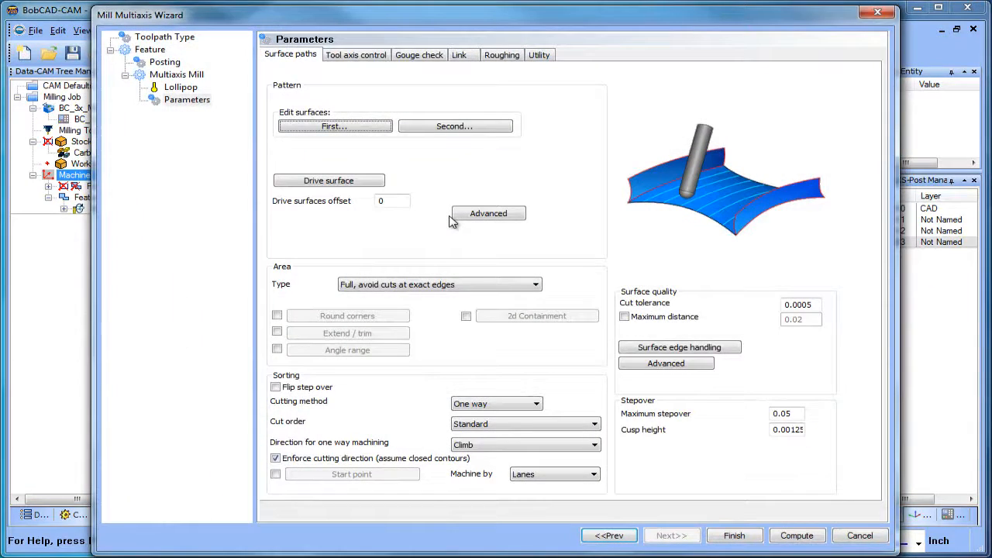
mouse_move(484, 287)
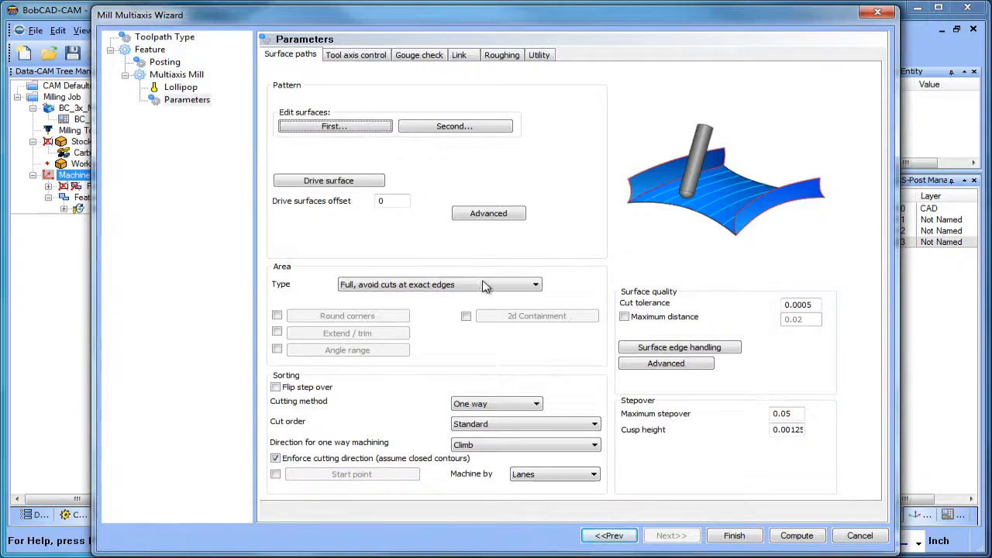
click(534, 284)
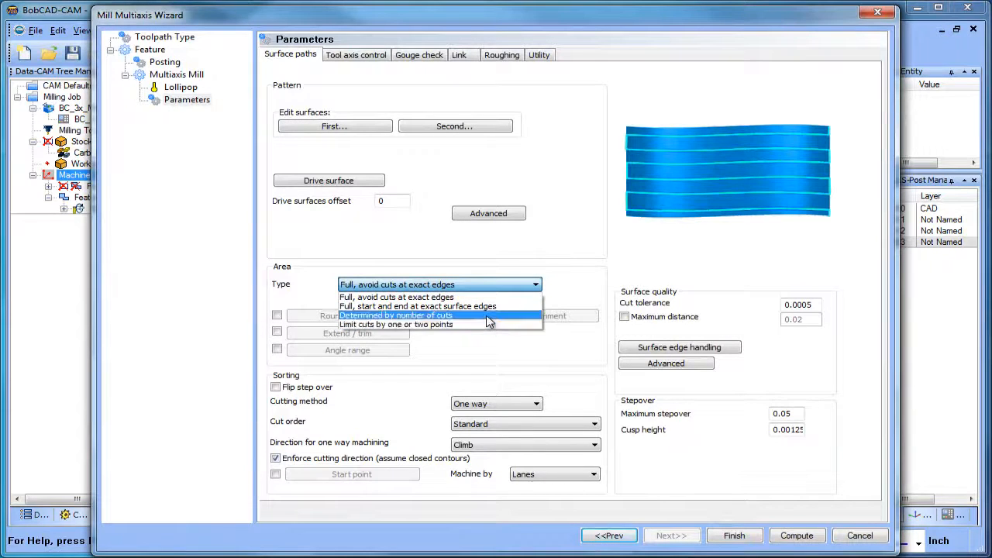
click(395, 315)
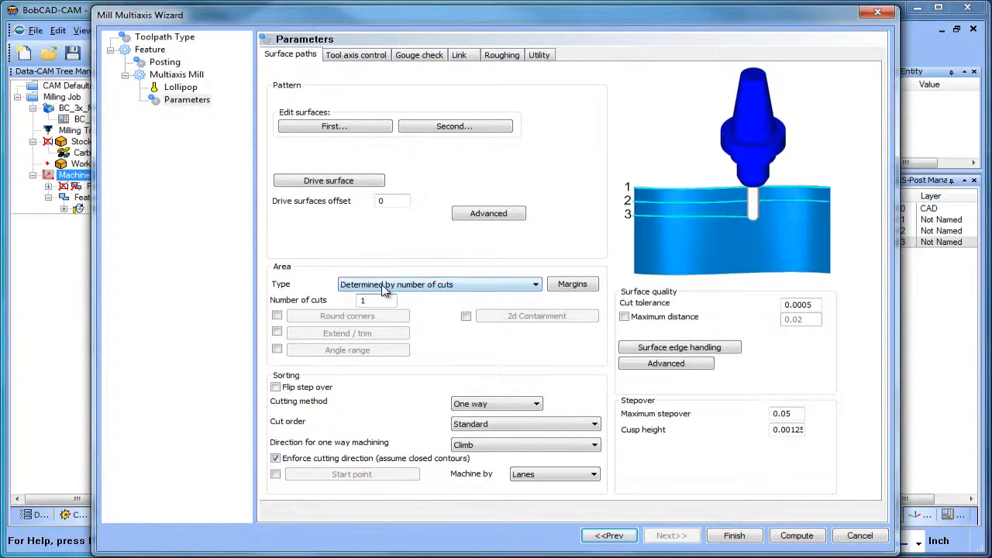
- Restrict the tool axis output to 3 Axis and review the gouge check settings
click(356, 54)
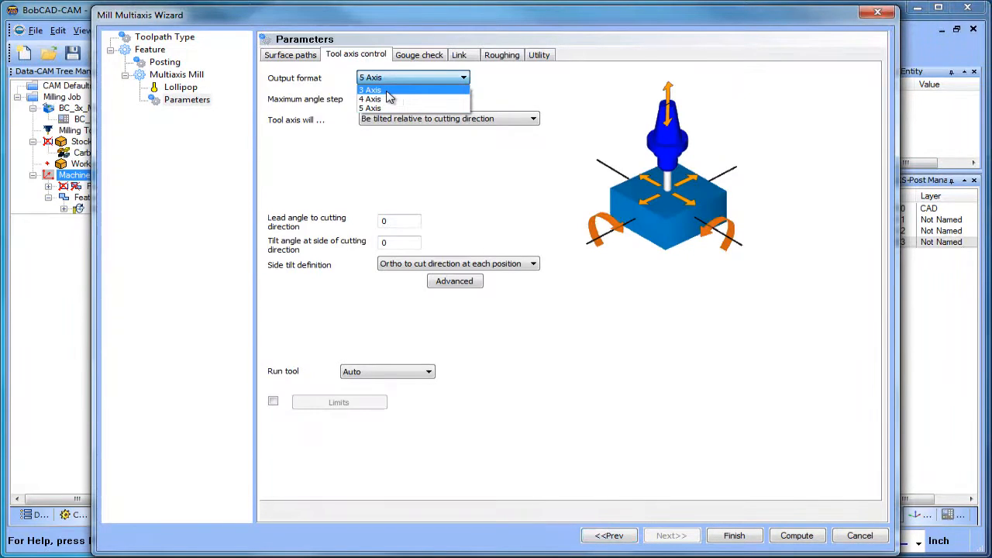
click(370, 90)
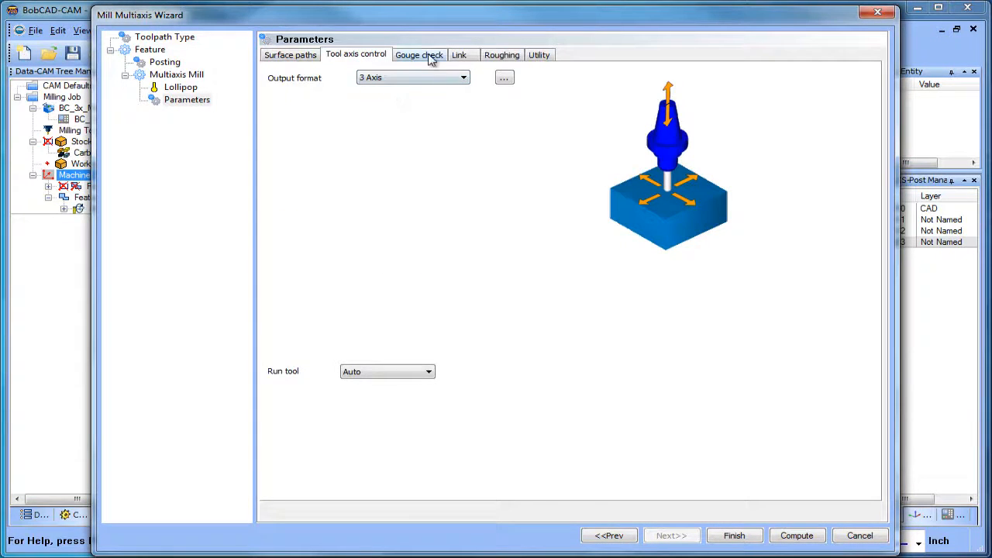
click(459, 54)
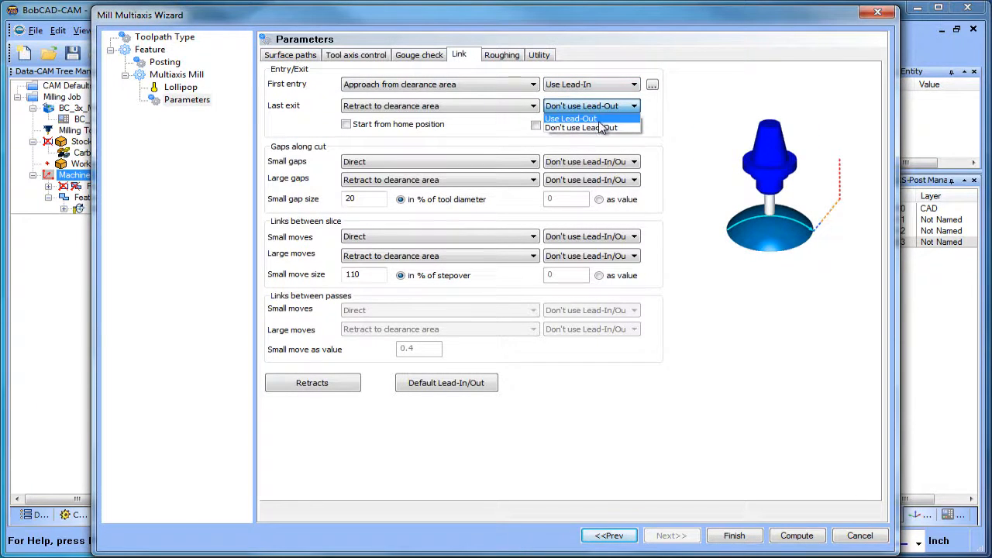
- Enable custom tangential-arc lead-in and lead-out (50) on the links, then compute the toolpath
click(571, 118)
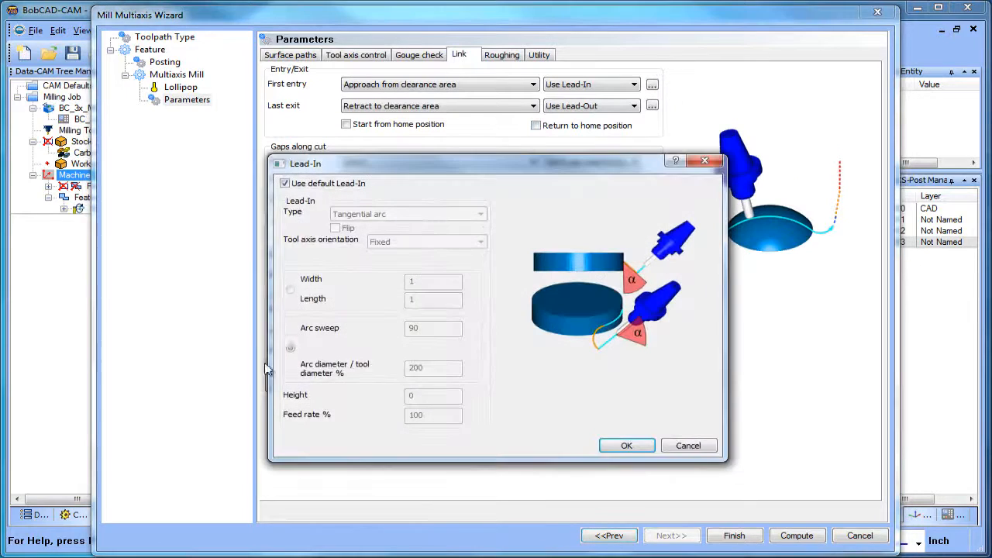
click(285, 183)
text(5)
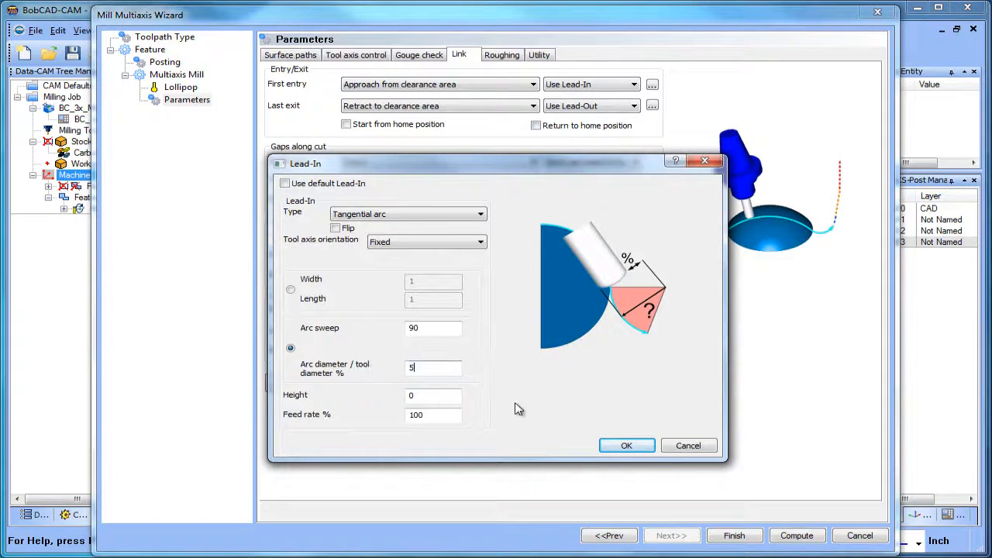
click(626, 445)
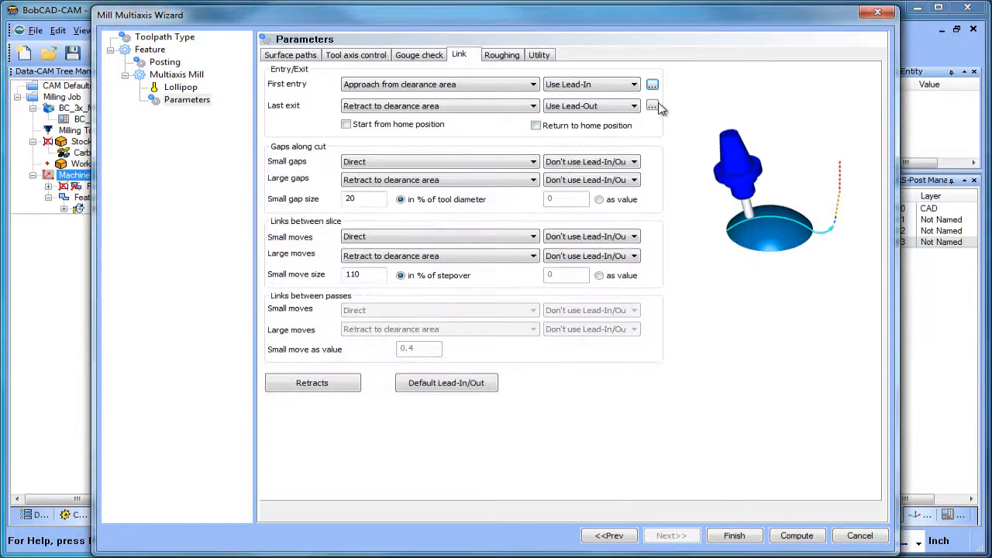
click(653, 105)
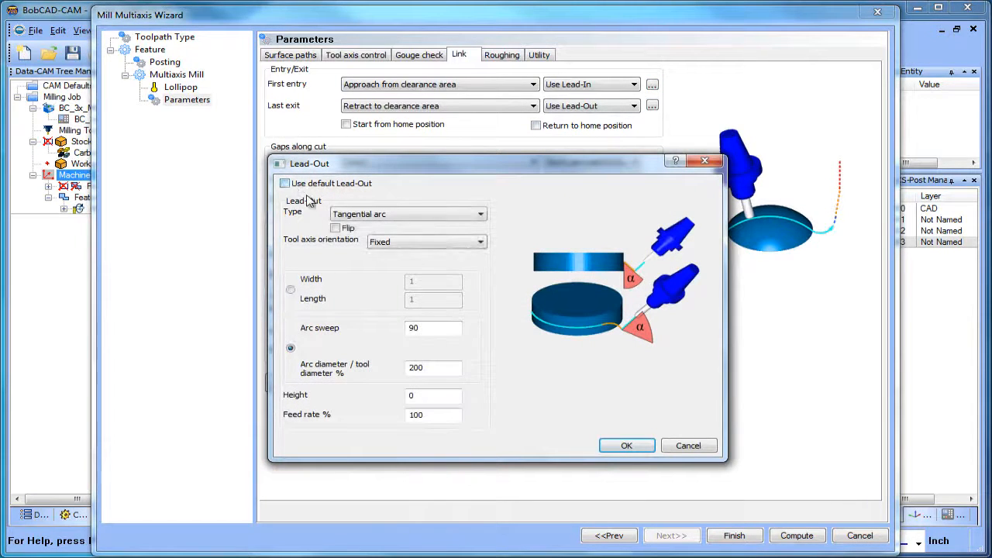
text(50)
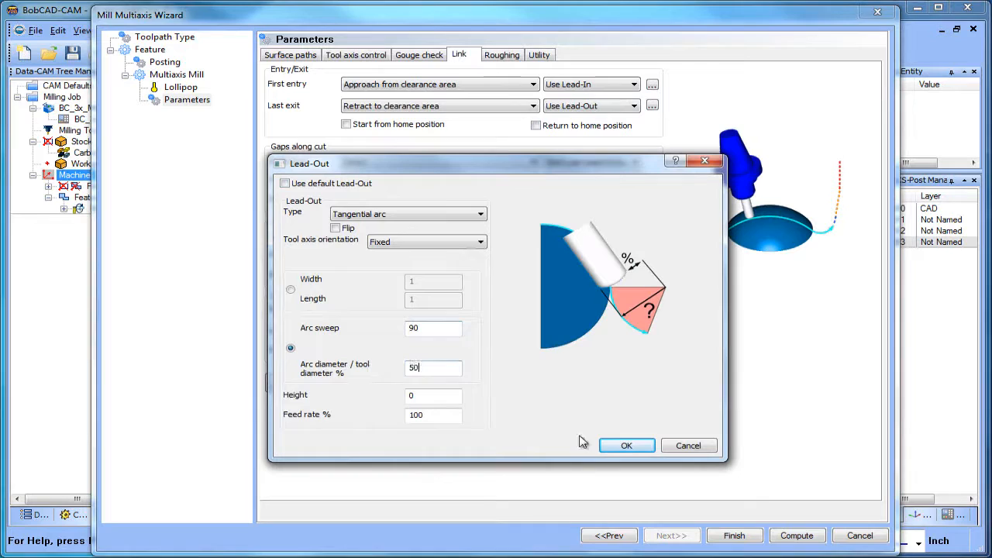
click(626, 444)
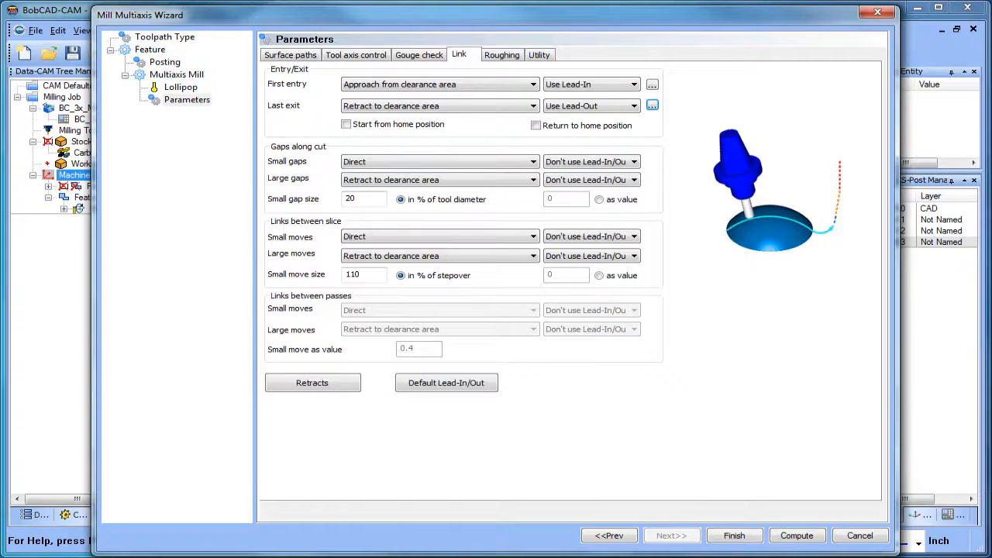
click(796, 536)
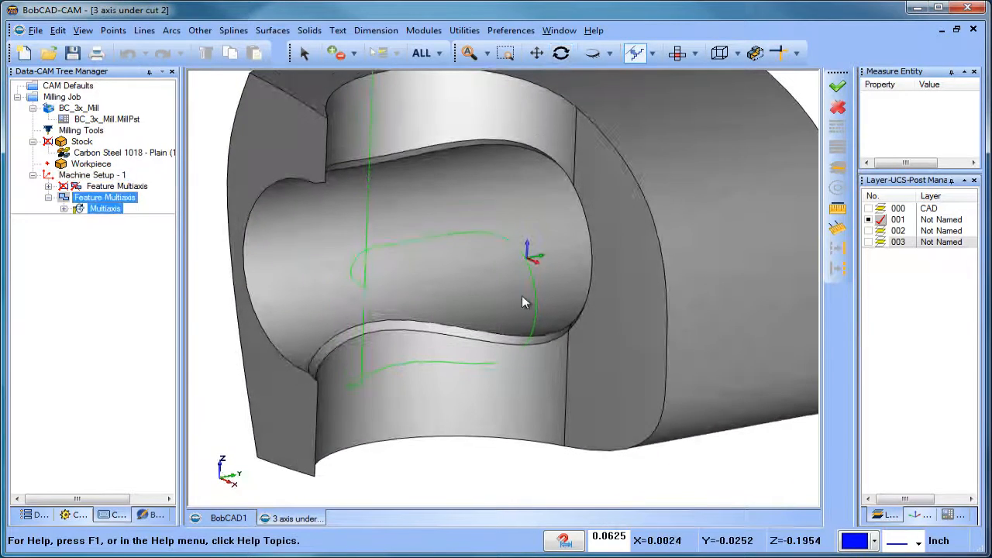
- Orbit the part to view the computed green toolpath
drag(523, 303, 326, 360)
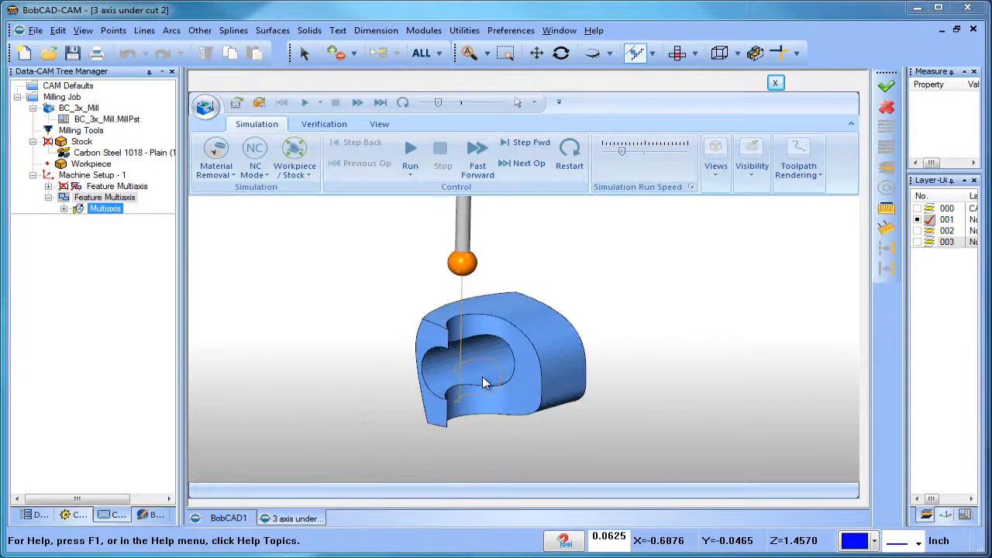
- Adjust the run speed, play the lollipop cut along the undercut edge, then leave the simulation
click(409, 155)
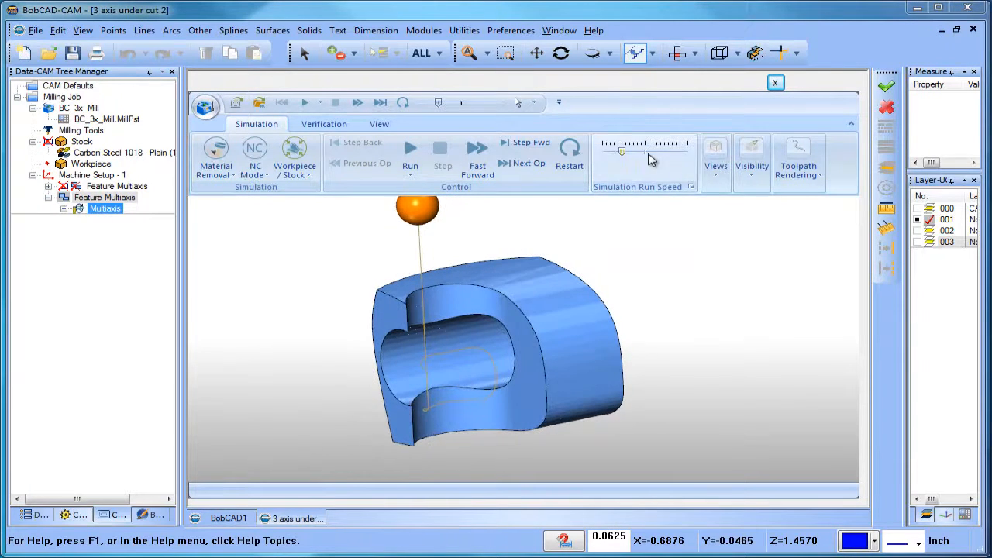
mouse_move(623, 151)
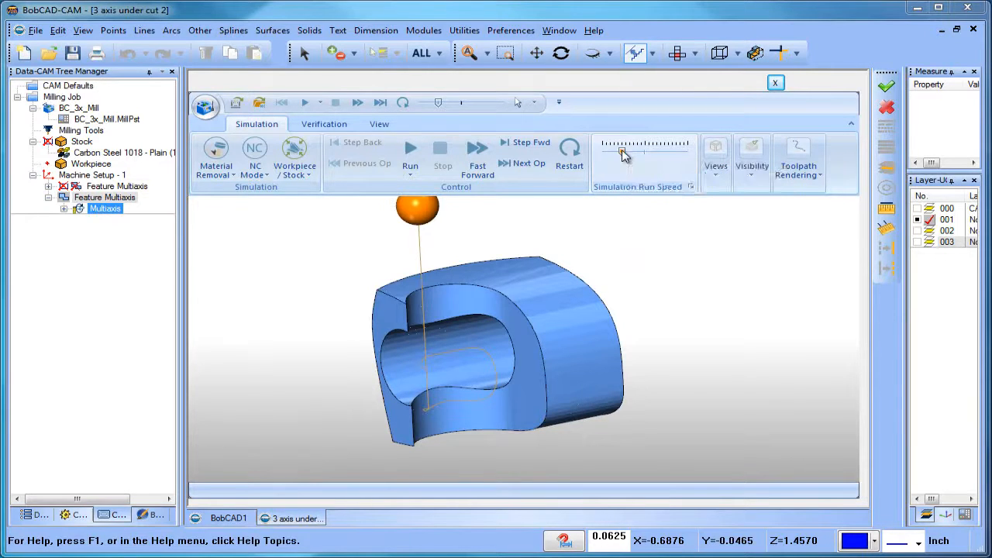
click(410, 155)
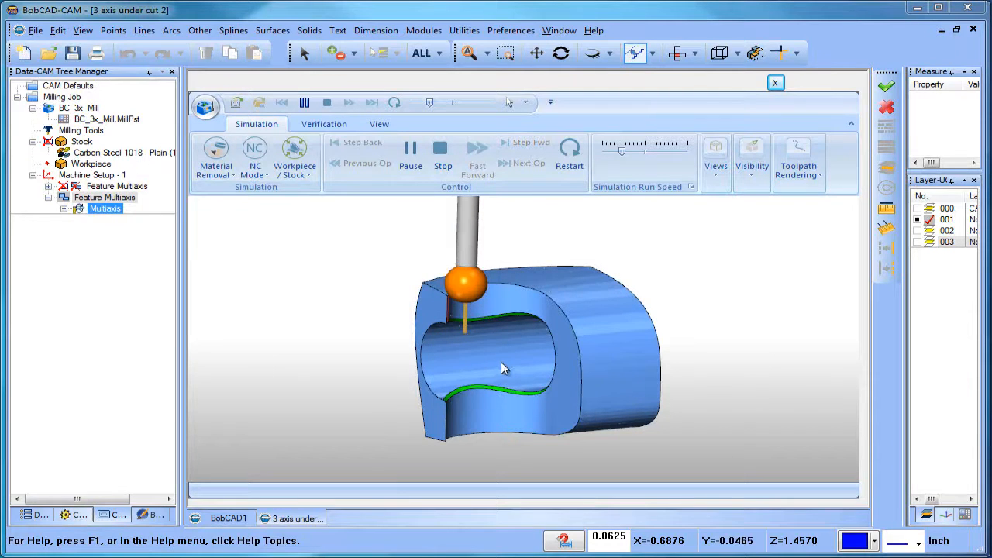
click(410, 151)
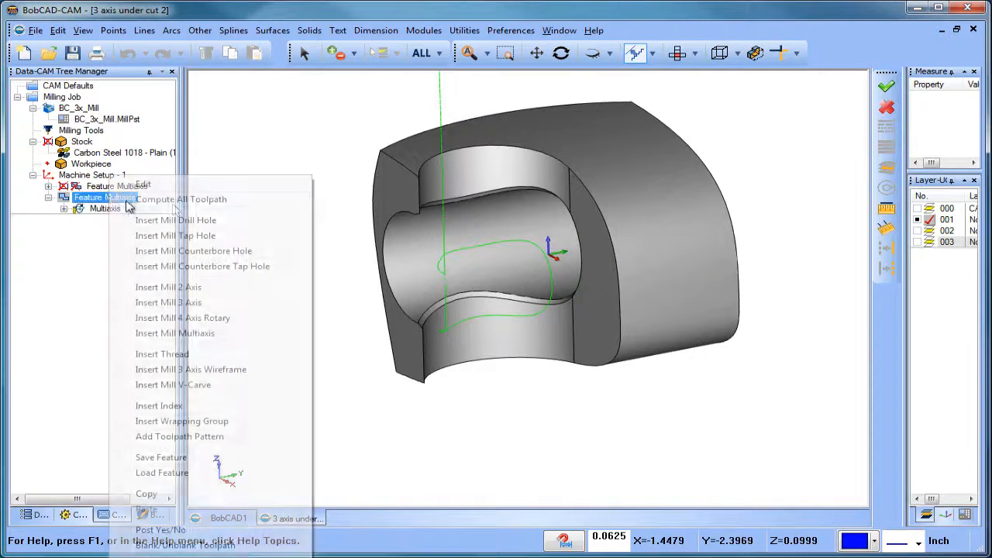
- Edit the feature to set the lead-in arc diameter / tool diameter to 2%
click(175, 334)
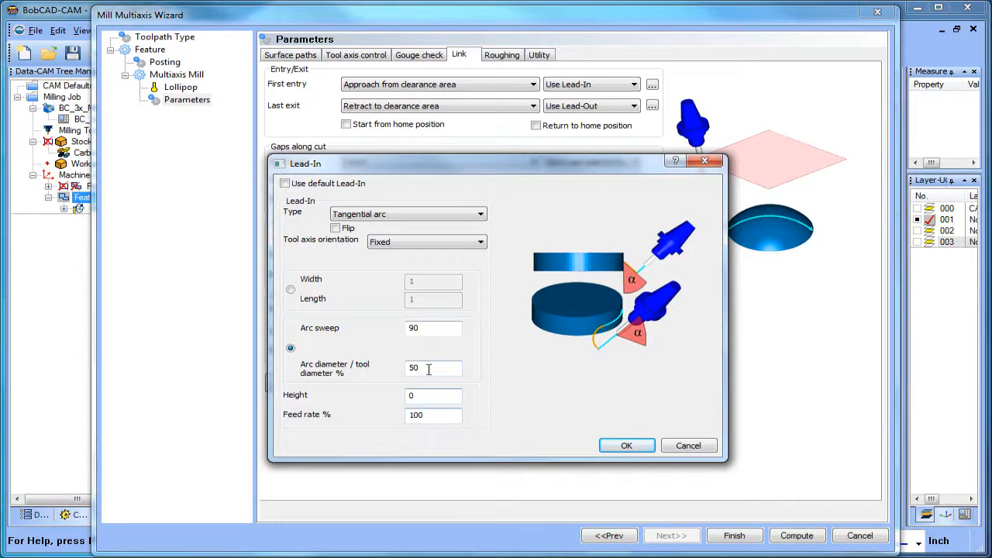
text(2)
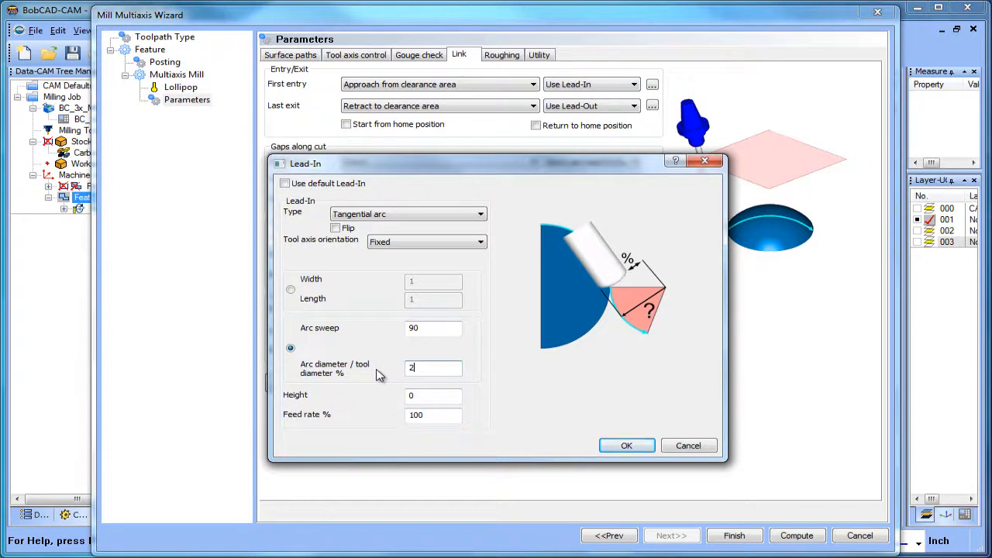
click(626, 445)
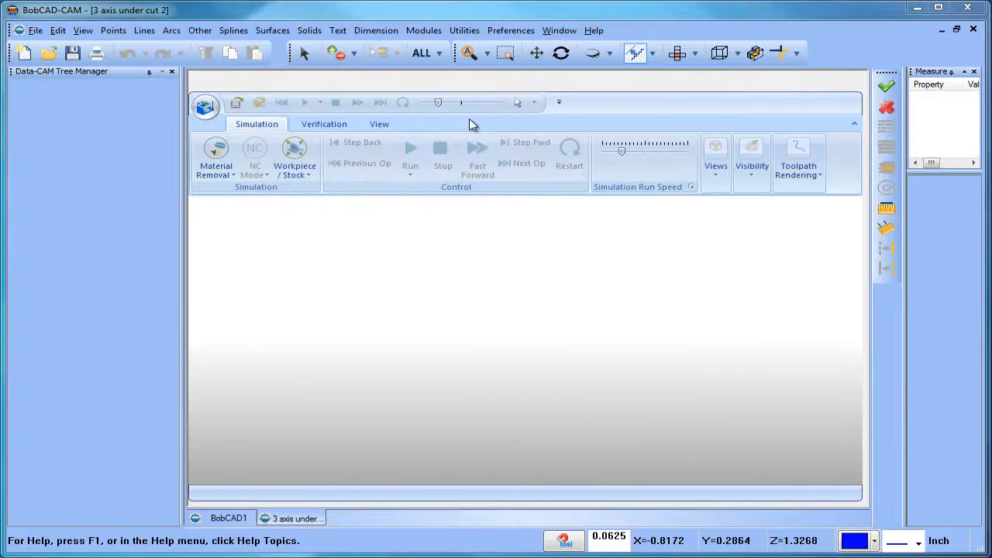
- Run the simulation with the smaller lead-in arc, inspect the edge break, then exit
click(410, 147)
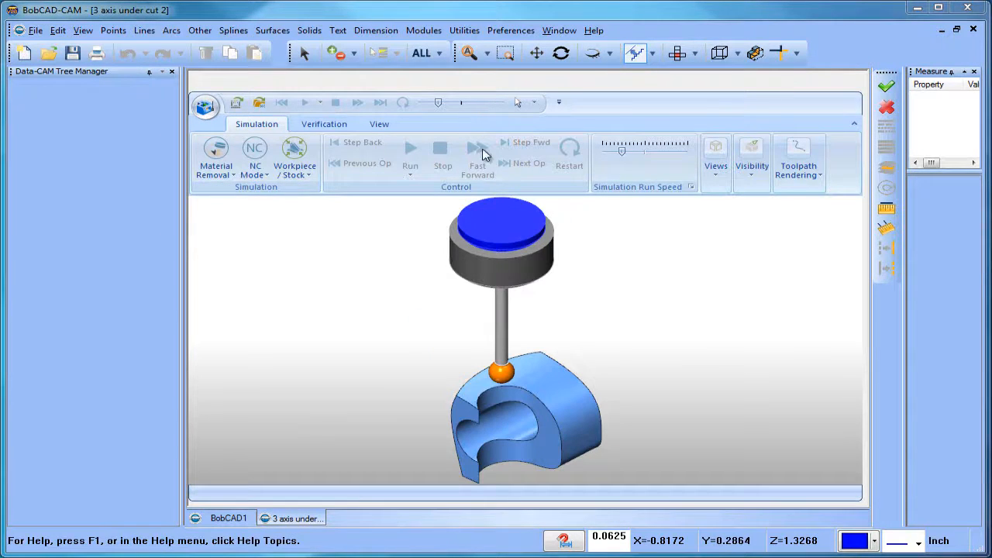
click(410, 151)
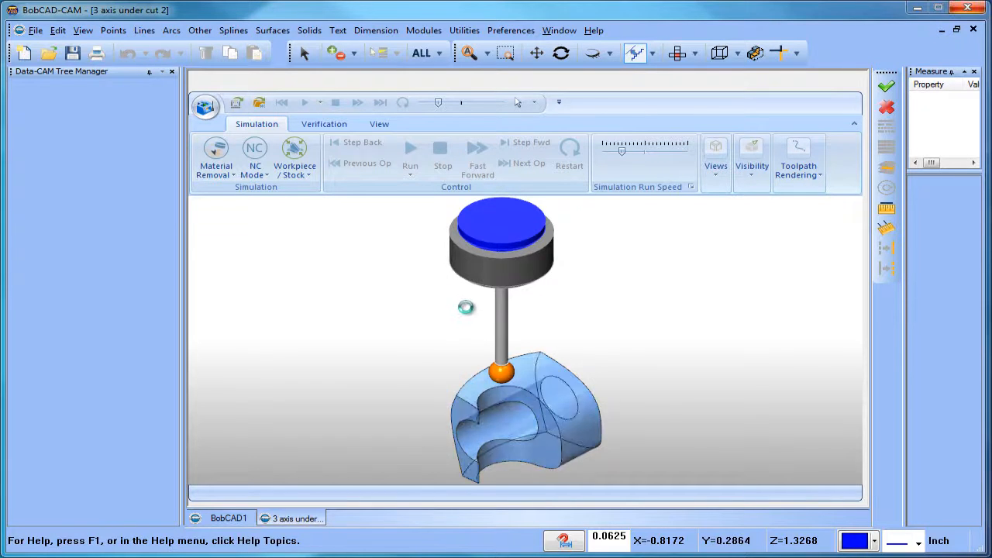
click(477, 151)
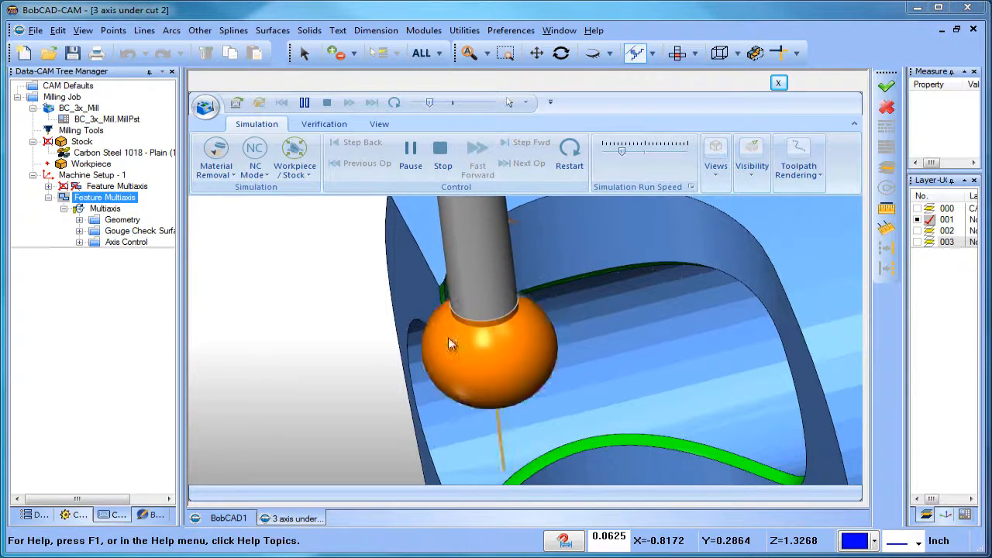
click(410, 151)
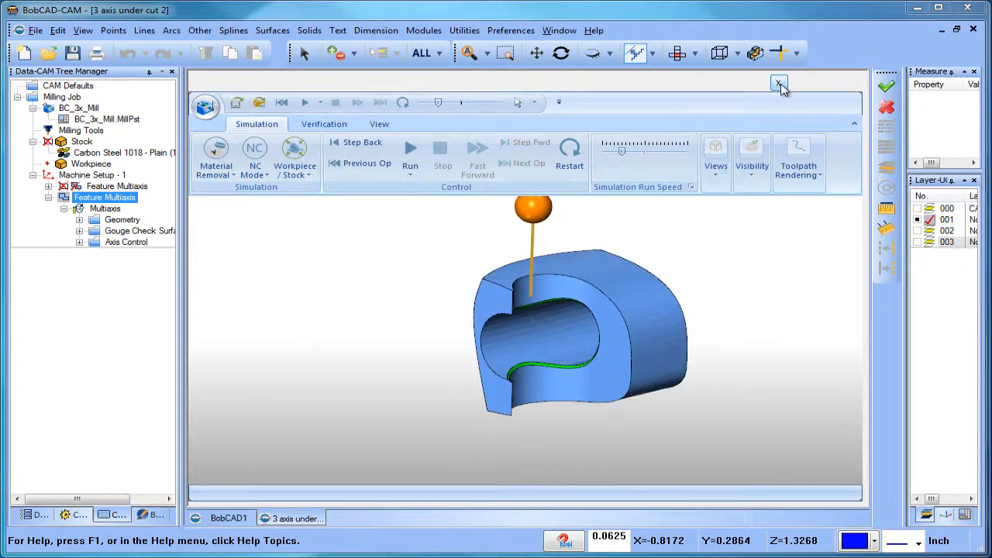
click(779, 84)
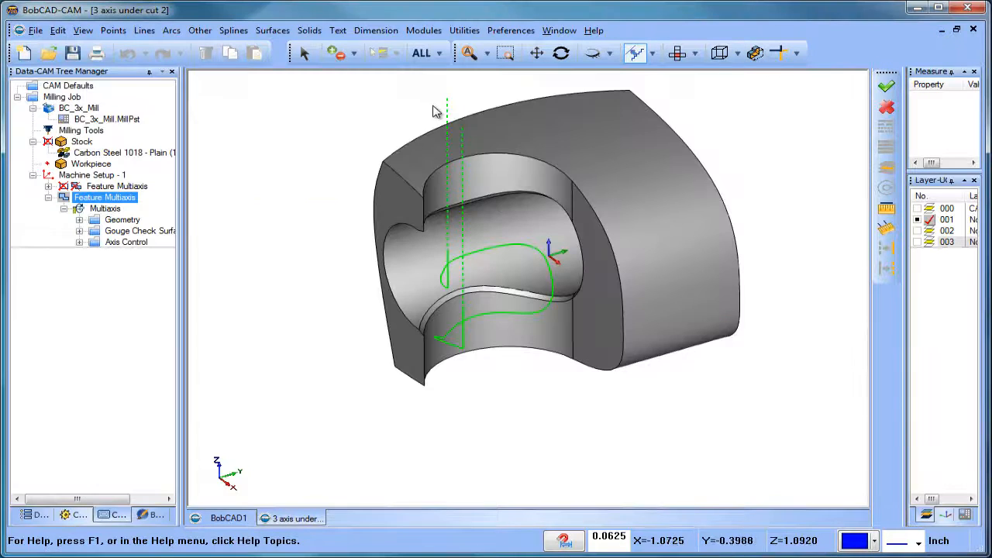
- Edit the multiaxis feature so the gouge check retracts the tool Along -Y
right_click(104, 197)
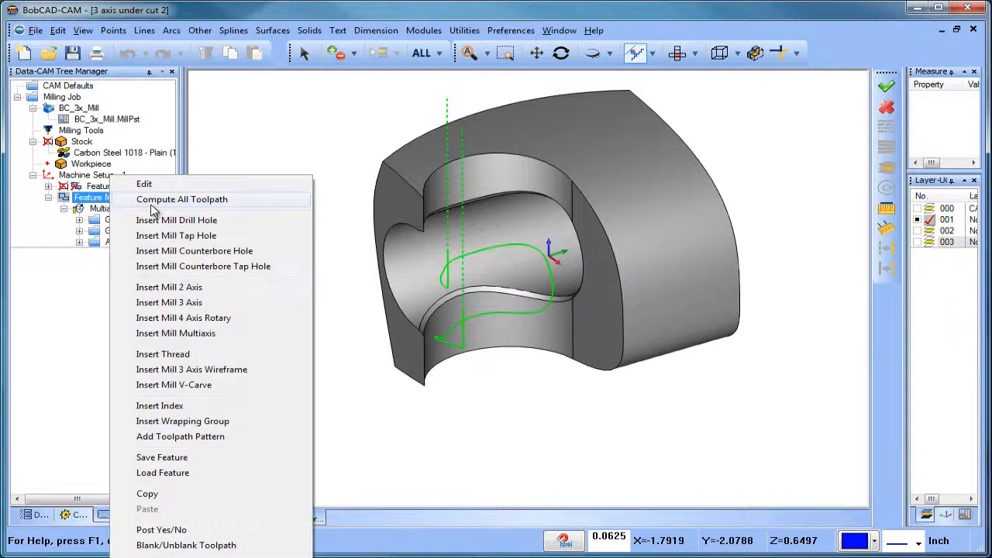
click(175, 333)
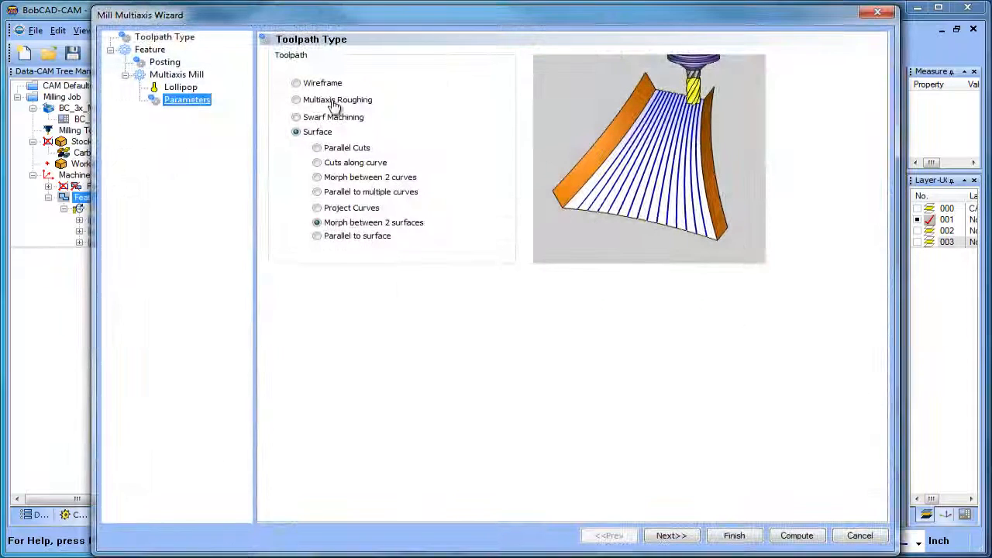
click(671, 535)
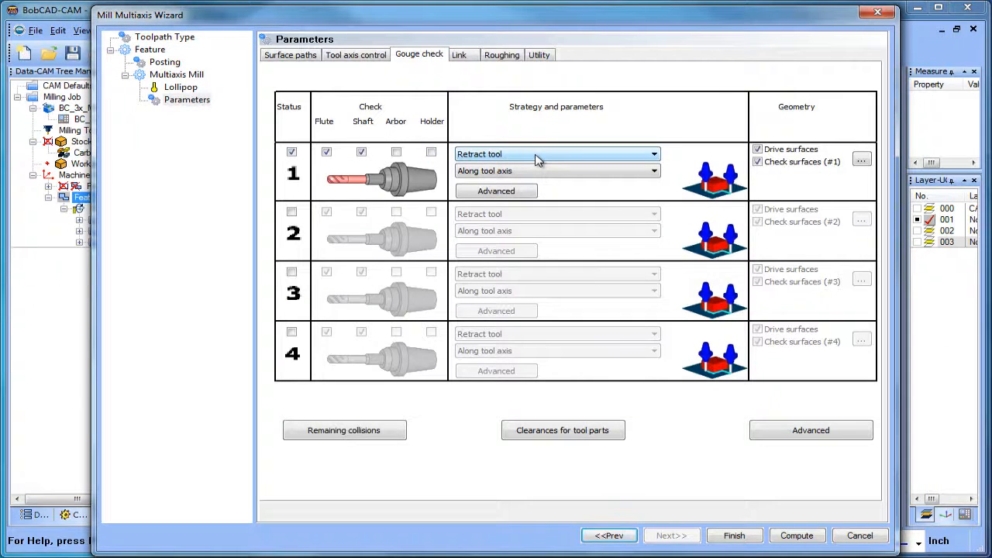
mouse_move(516, 171)
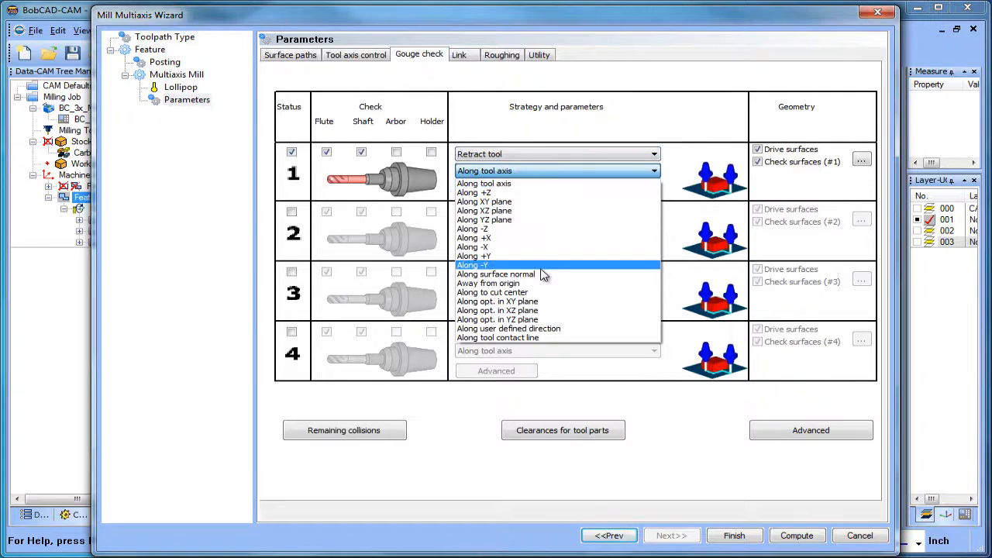
click(496, 273)
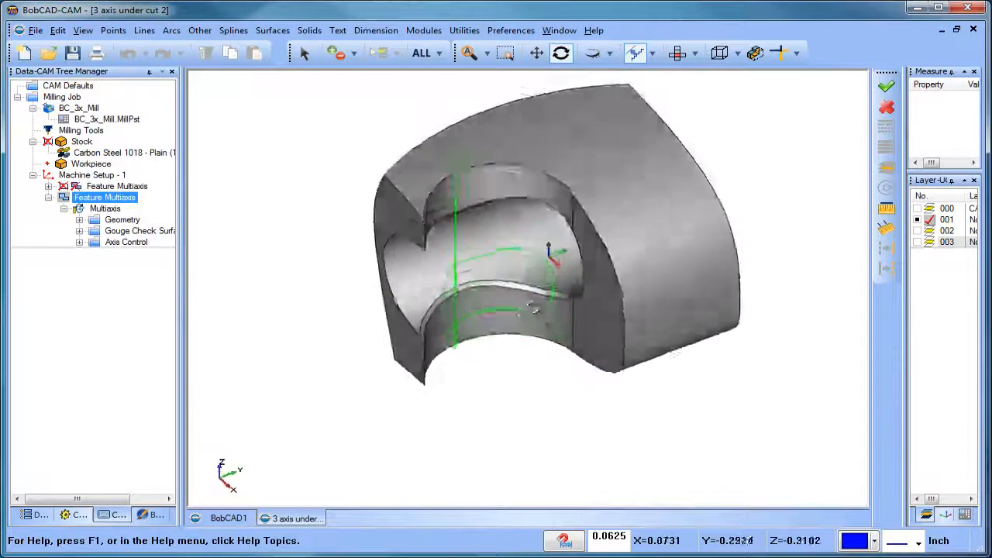
- Launch the Simulation module and play the recomputed toolpath
click(423, 30)
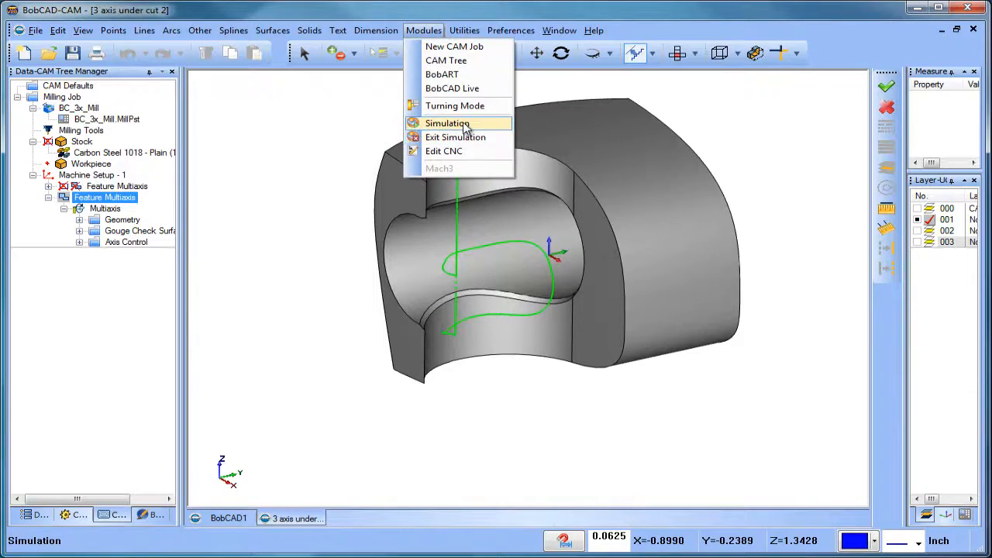
click(446, 123)
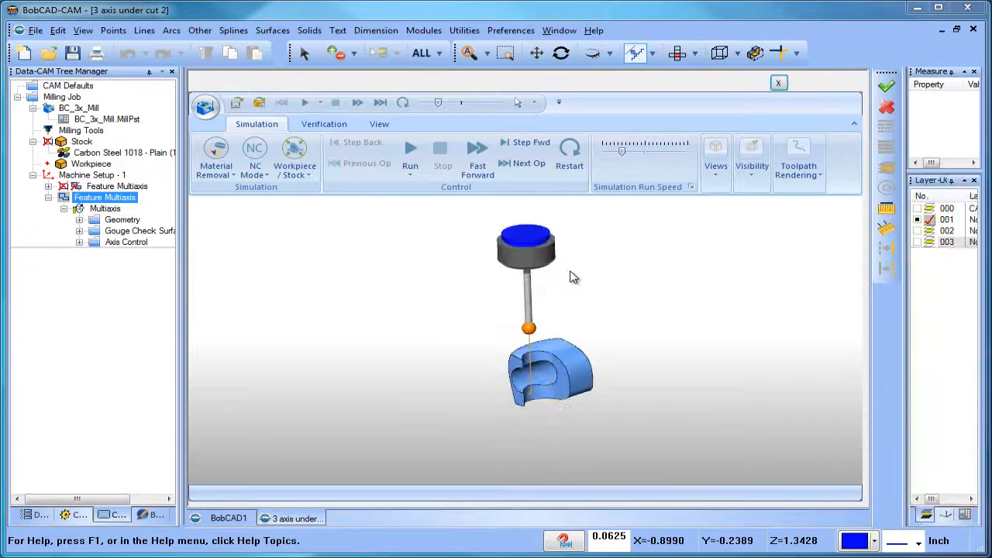
click(410, 155)
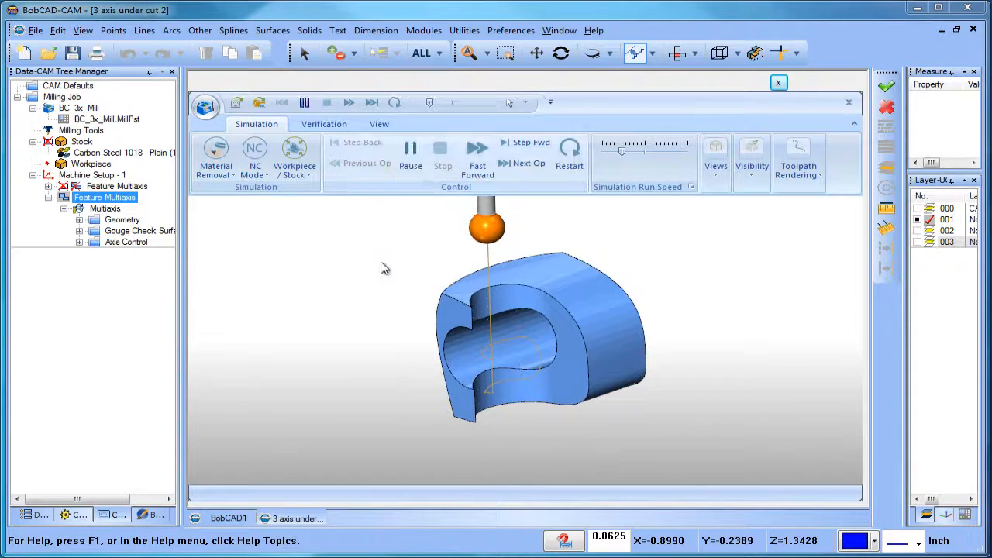